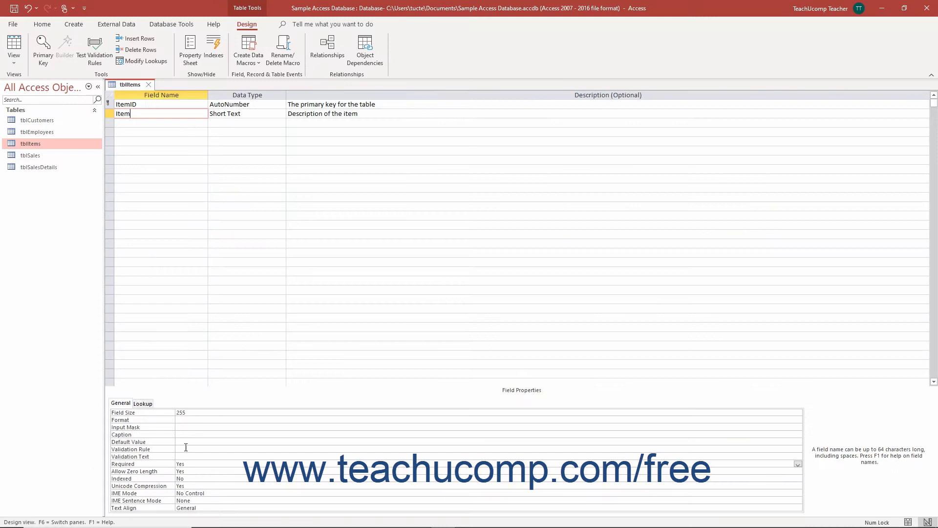
Step: Reopen tblItems in Design View and select the whole Item field row
{"action": "left_click", "coordinate": [190, 471]}
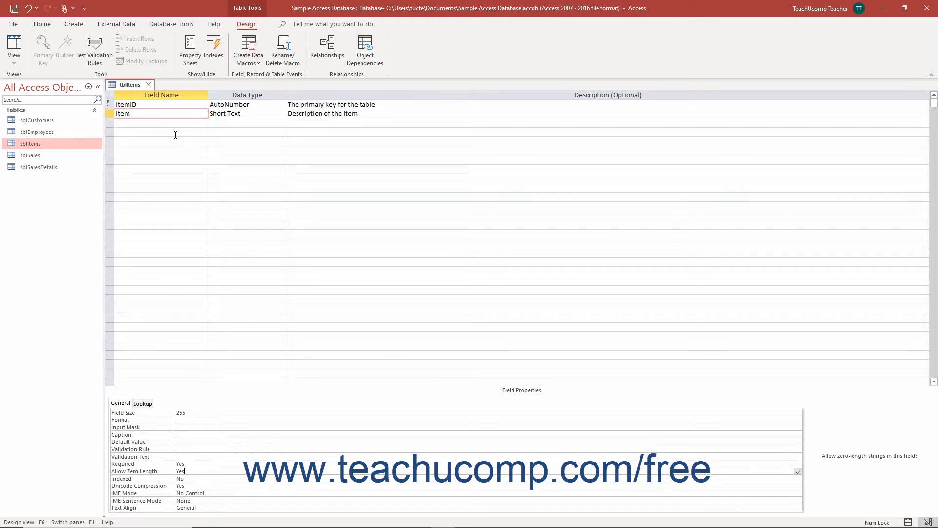
{"action": "mouse_move", "coordinate": [144, 398]}
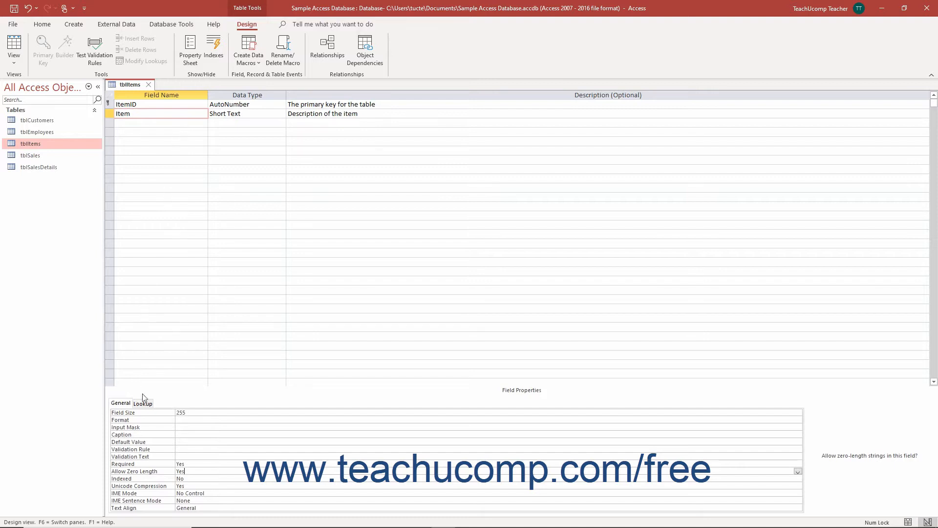
{"action": "left_click", "coordinate": [185, 463]}
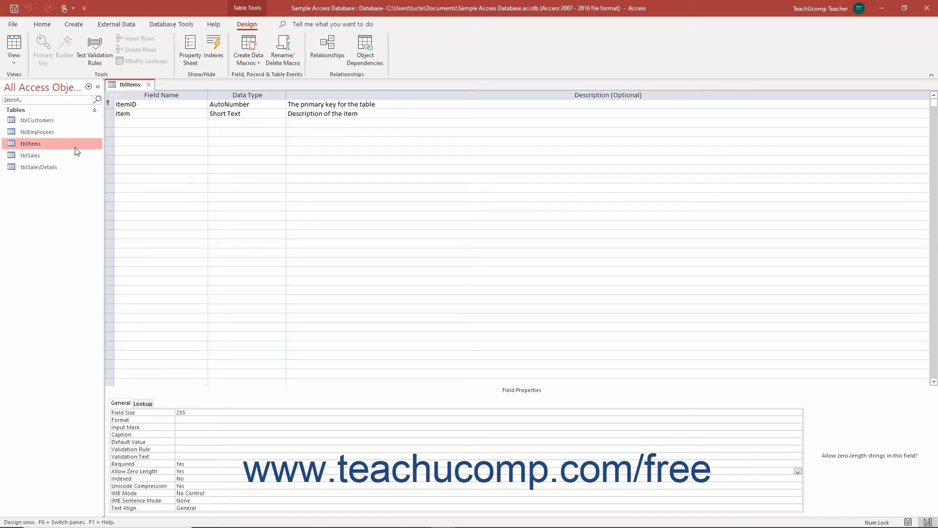
{"action": "right_click", "coordinate": [30, 143]}
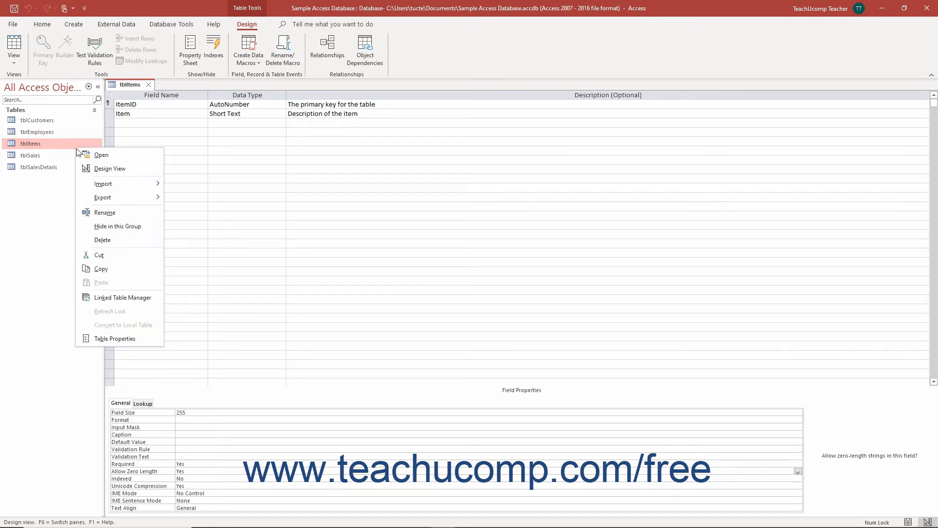
{"action": "mouse_move", "coordinate": [100, 172]}
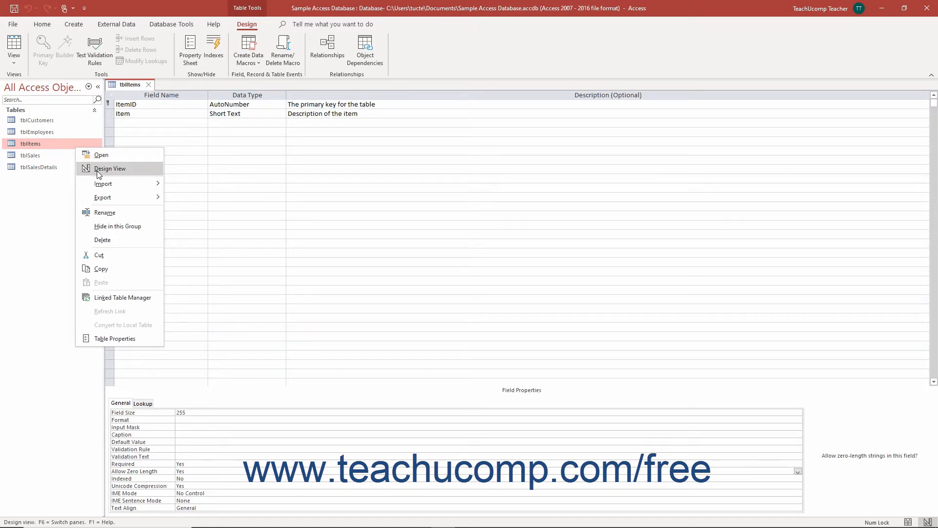
{"action": "left_click", "coordinate": [109, 168]}
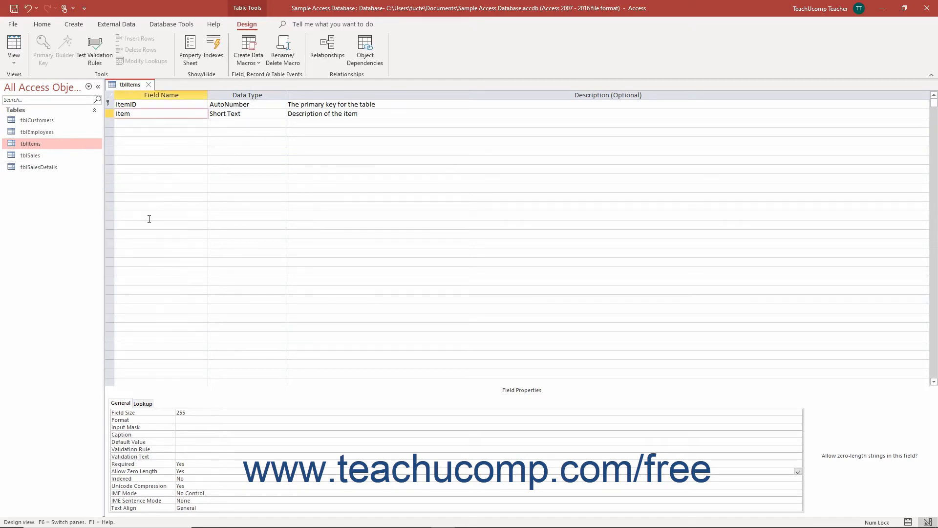
{"action": "mouse_move", "coordinate": [309, 229]}
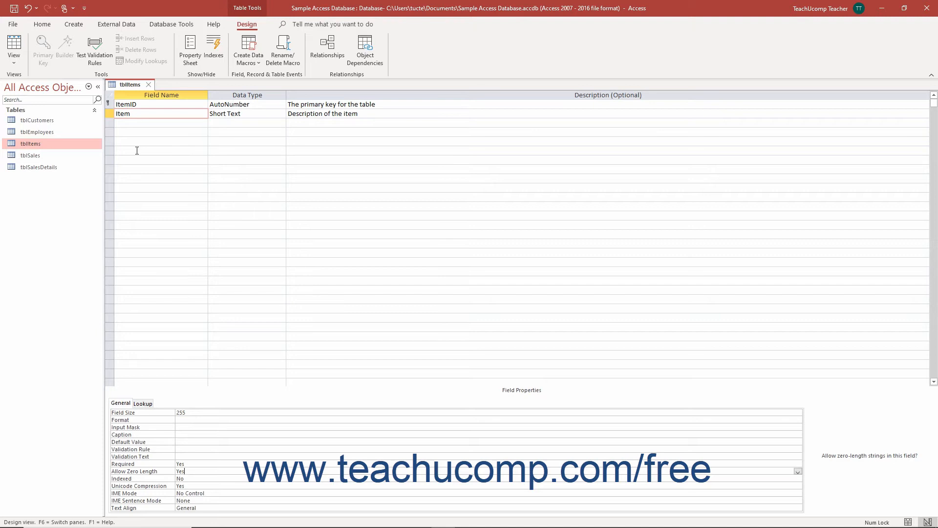
{"action": "left_click", "coordinate": [109, 113]}
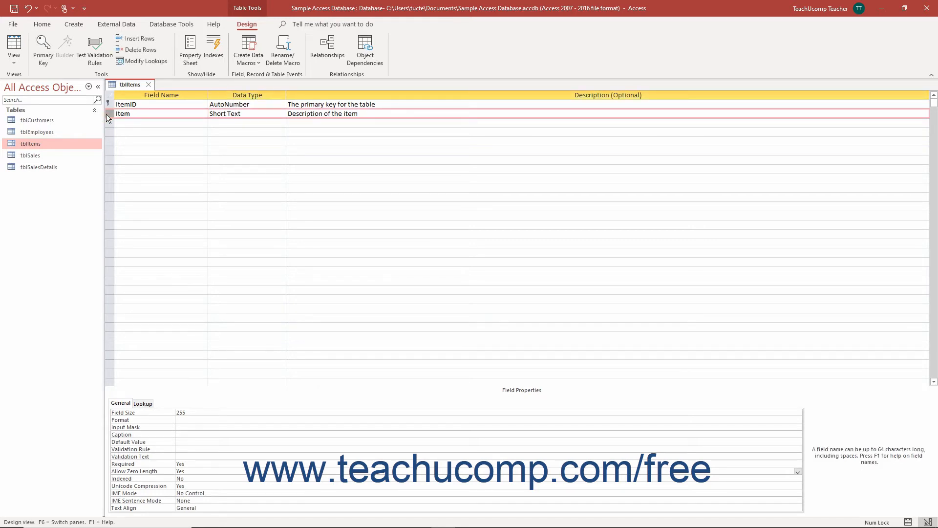
{"action": "mouse_move", "coordinate": [160, 246]}
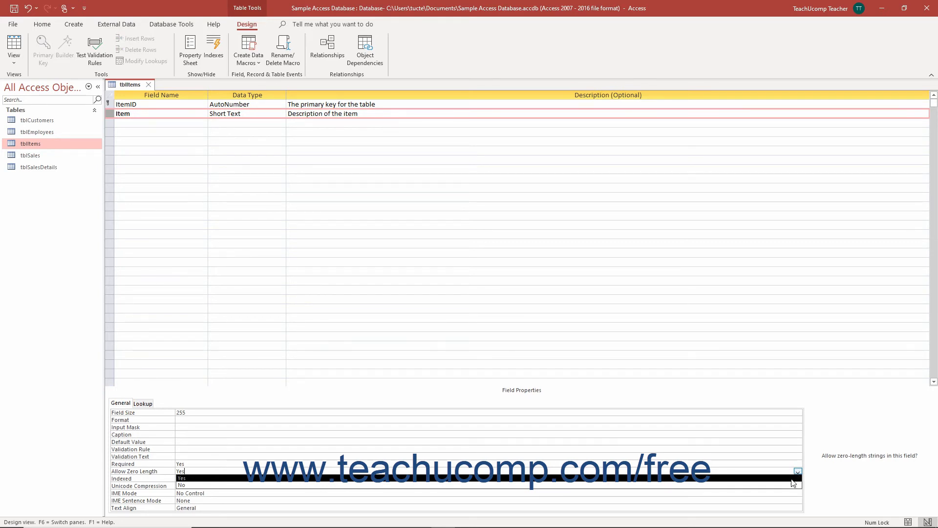
Step: Set the Item field's Allow Zero Length to No and save the table design
{"action": "left_click", "coordinate": [182, 485]}
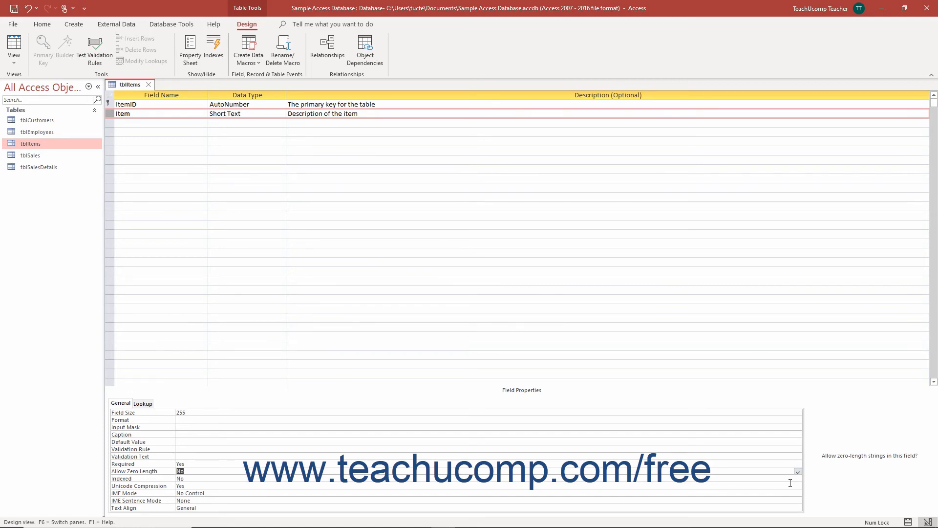
{"action": "mouse_move", "coordinate": [688, 366]}
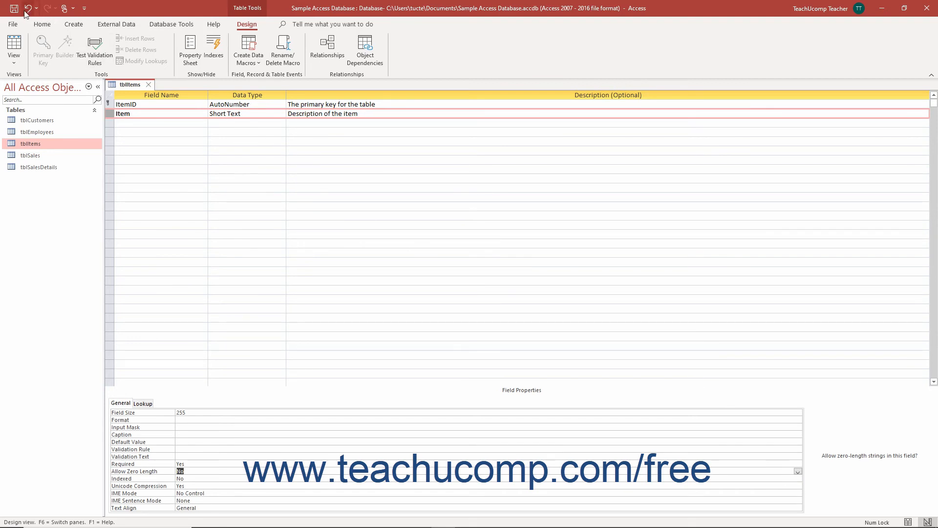
{"action": "mouse_move", "coordinate": [27, 9]}
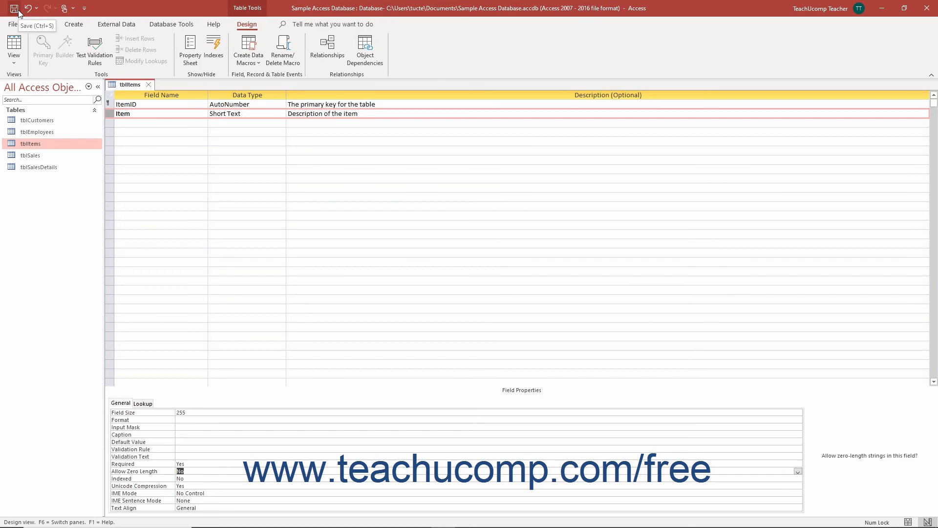
{"action": "left_click", "coordinate": [6, 8]}
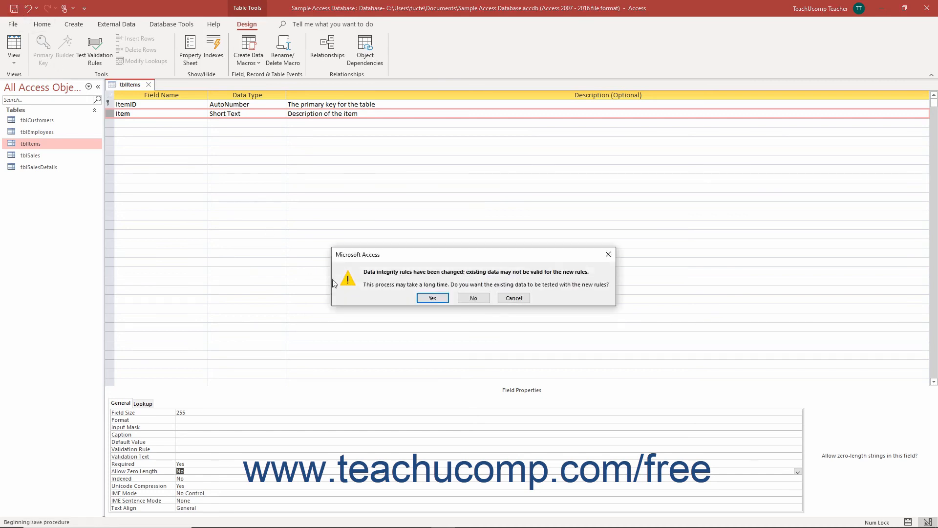